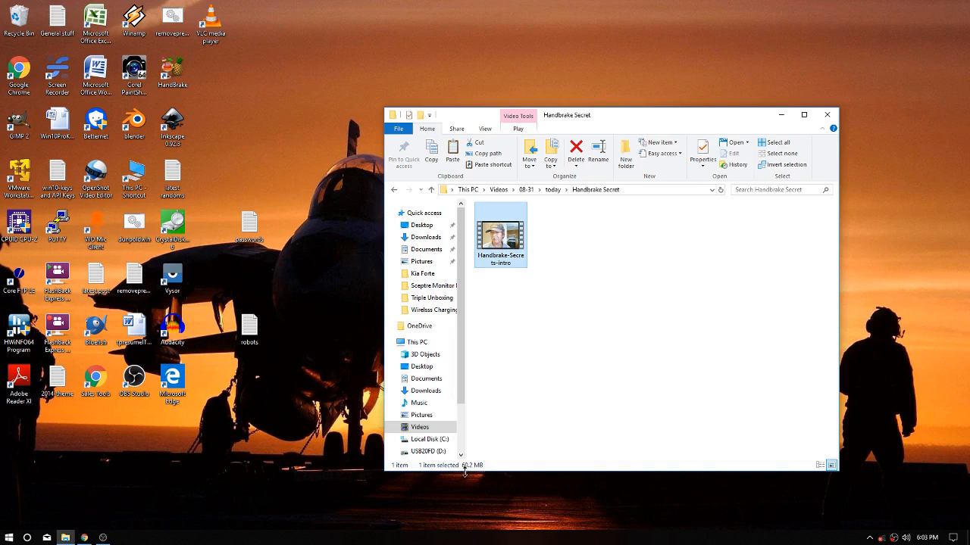
mouse_move(465, 475)
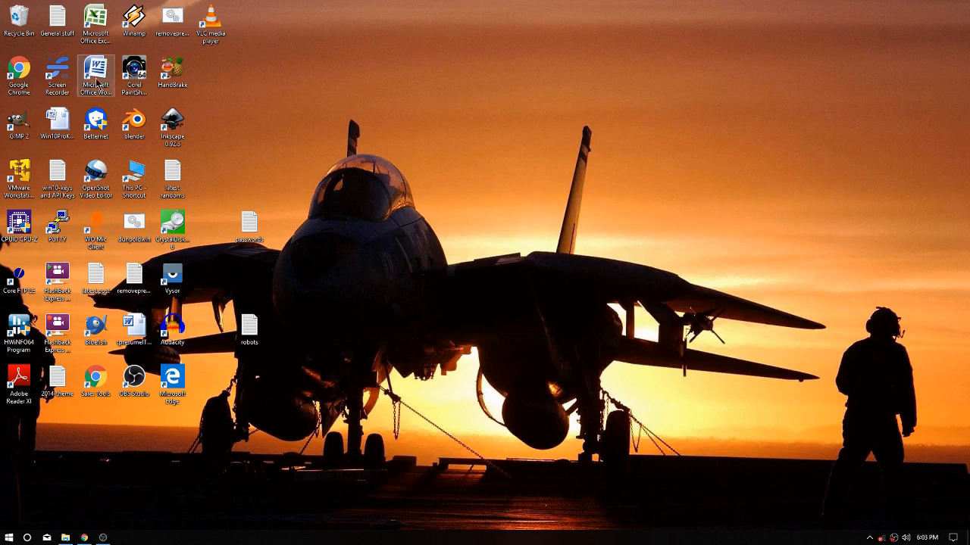
Launch HandBrake from its desktop shortcut
click(173, 72)
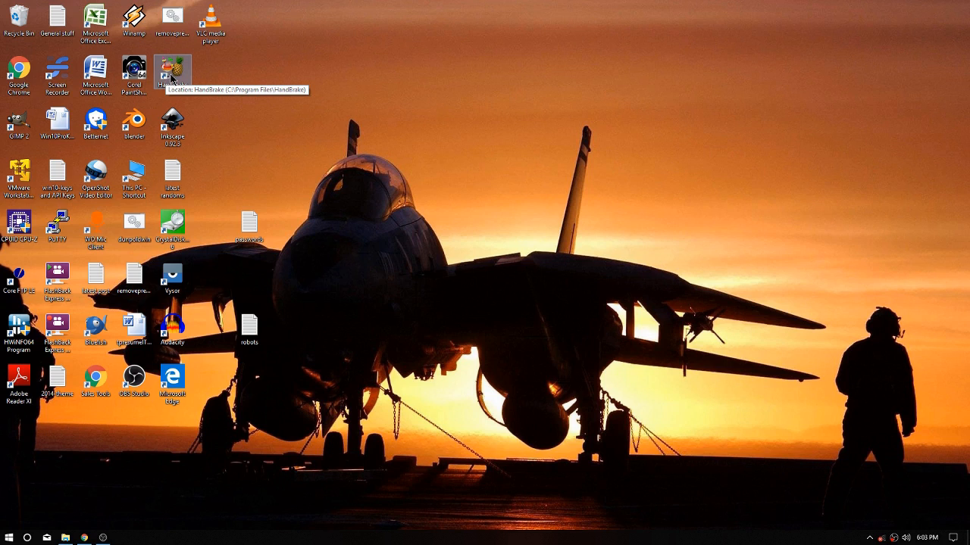
mouse_move(175, 74)
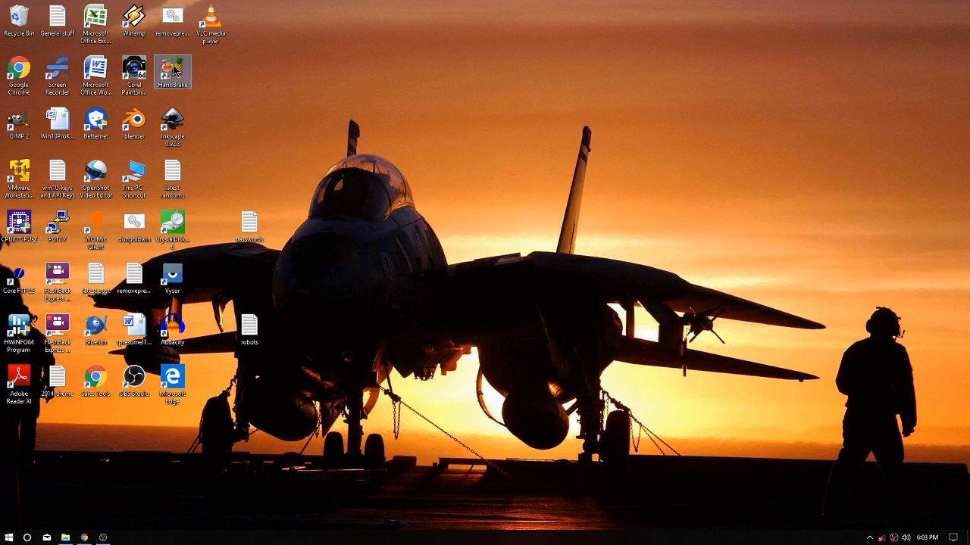
mouse_move(174, 73)
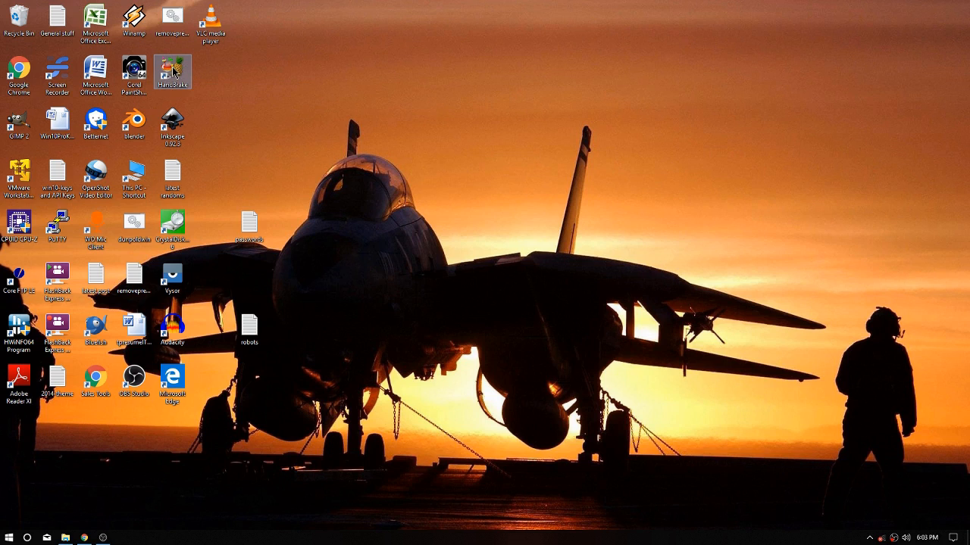
mouse_move(175, 74)
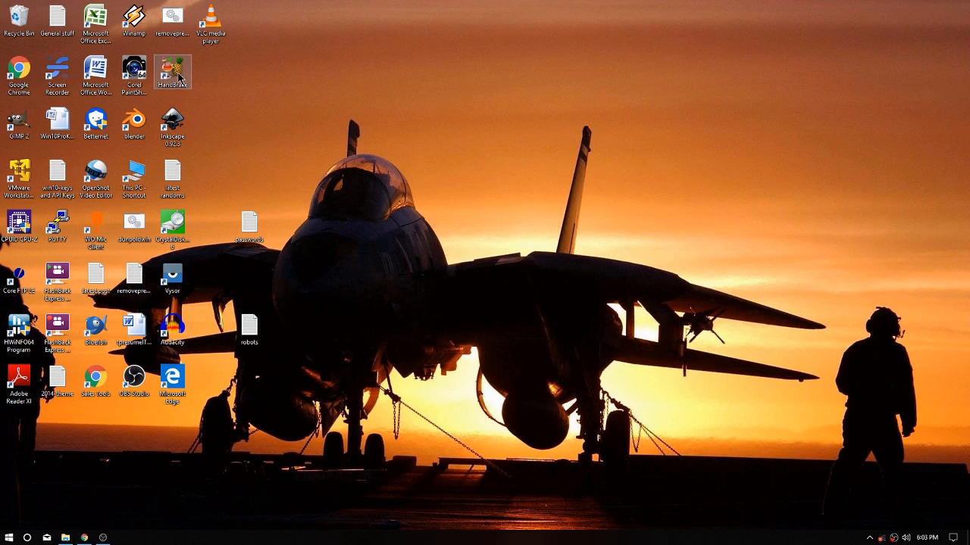
double_click(173, 72)
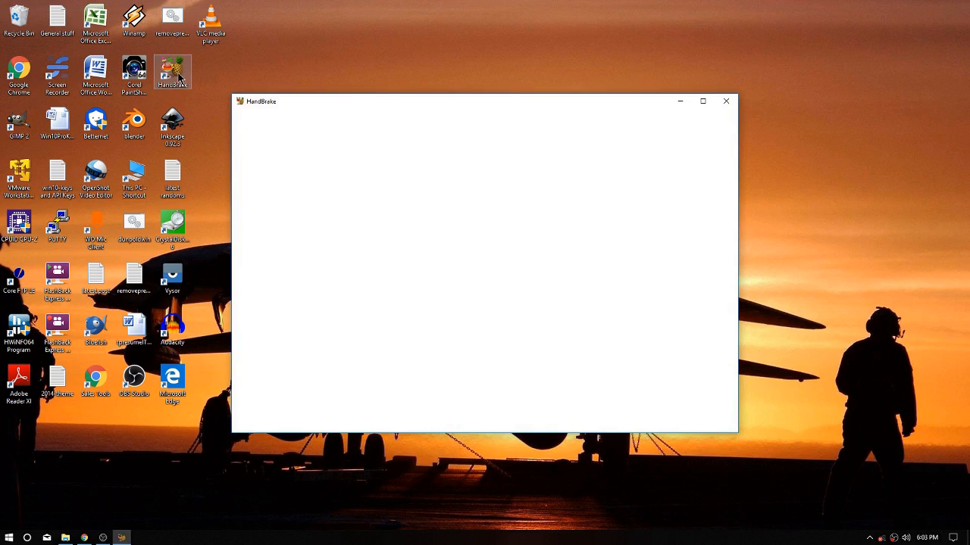
mouse_move(184, 85)
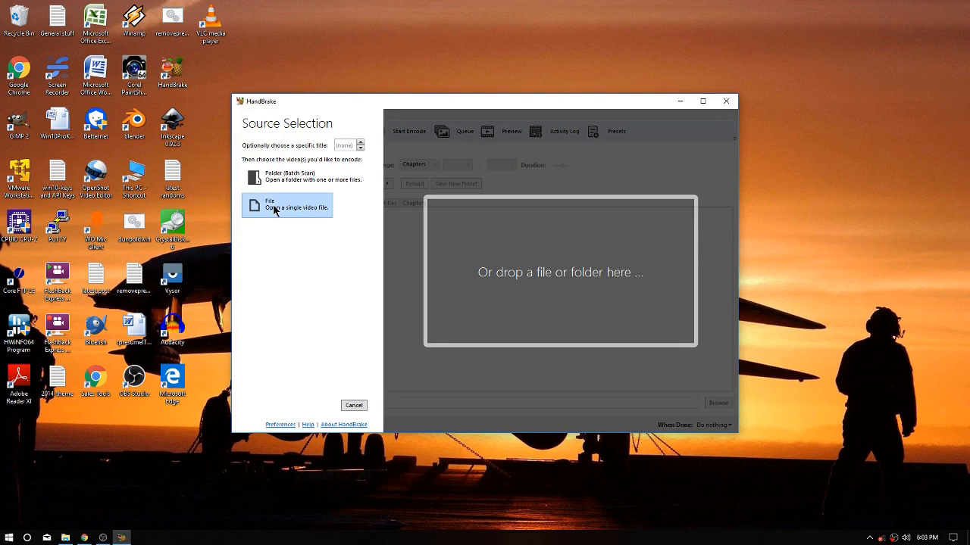
Open Handbrake-Secrets-intro from today > Handbrake Secret as the source video
click(287, 206)
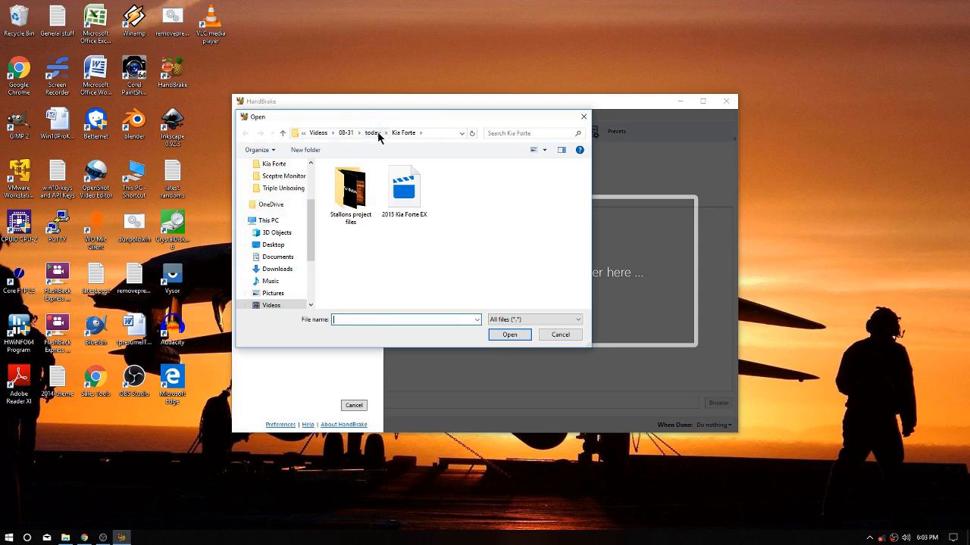
click(371, 132)
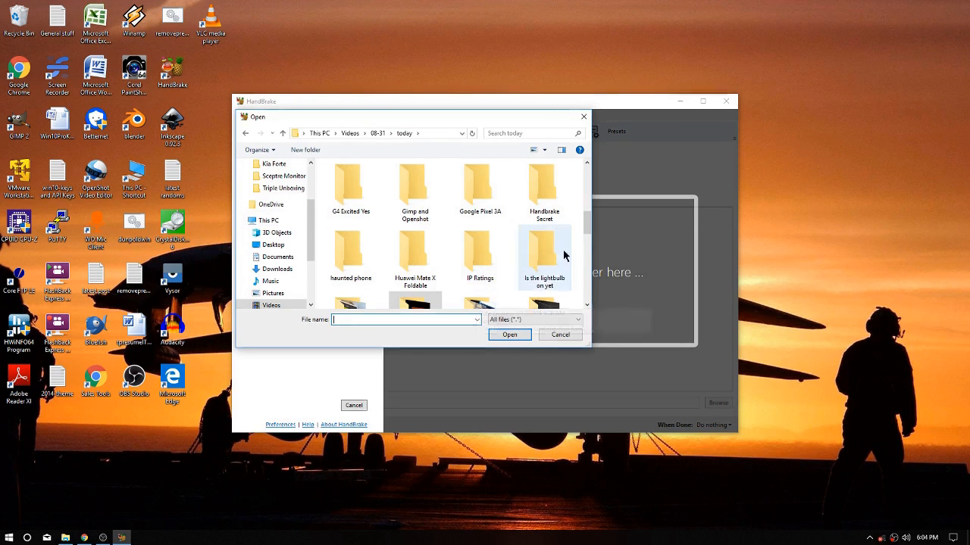
click(544, 189)
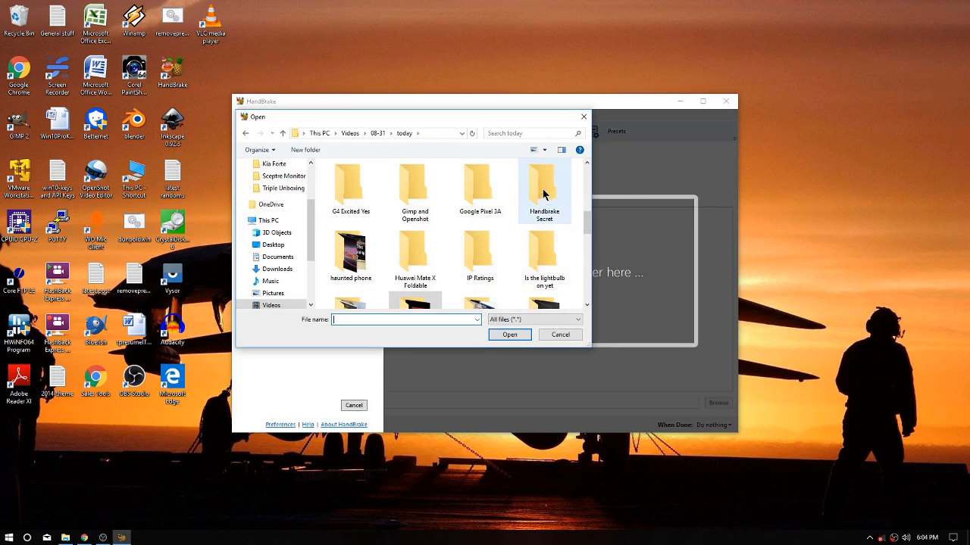
double_click(544, 187)
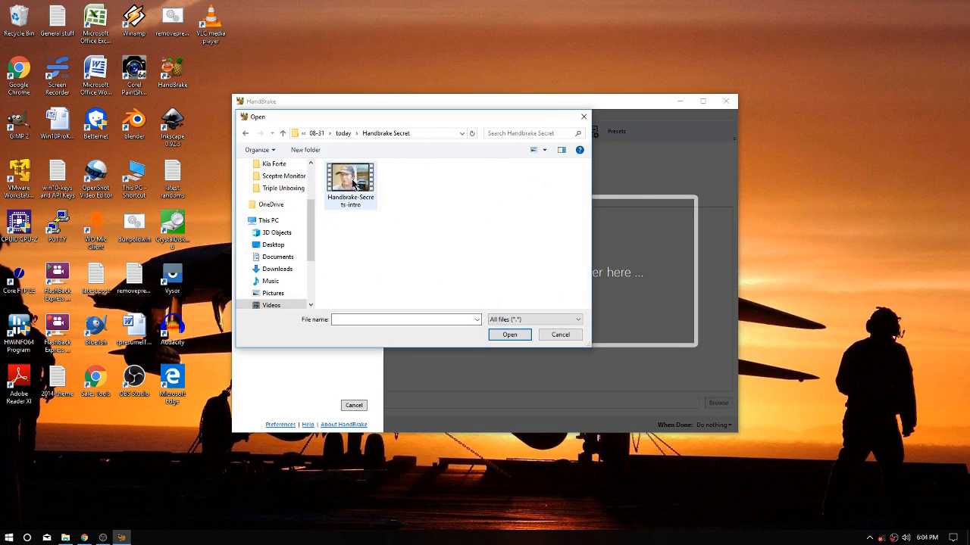
click(350, 182)
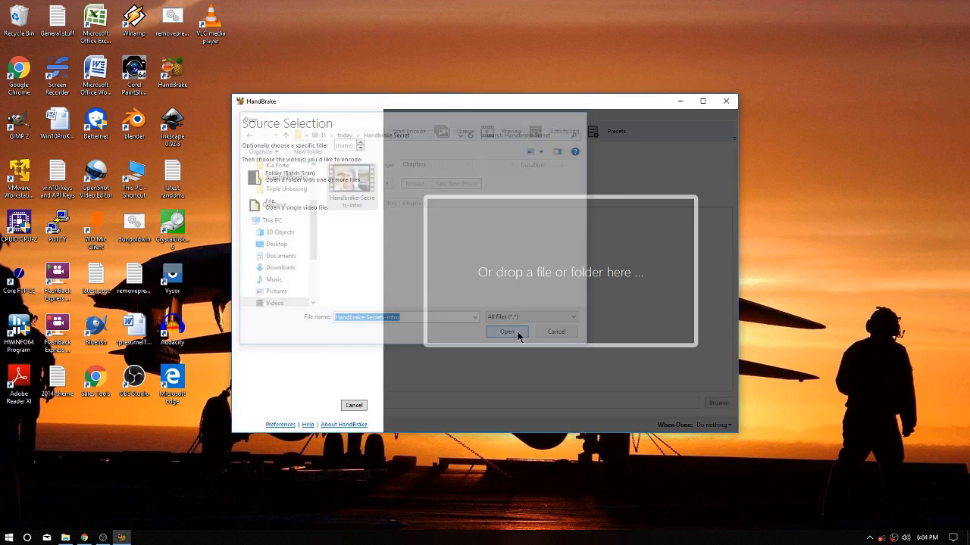
click(507, 332)
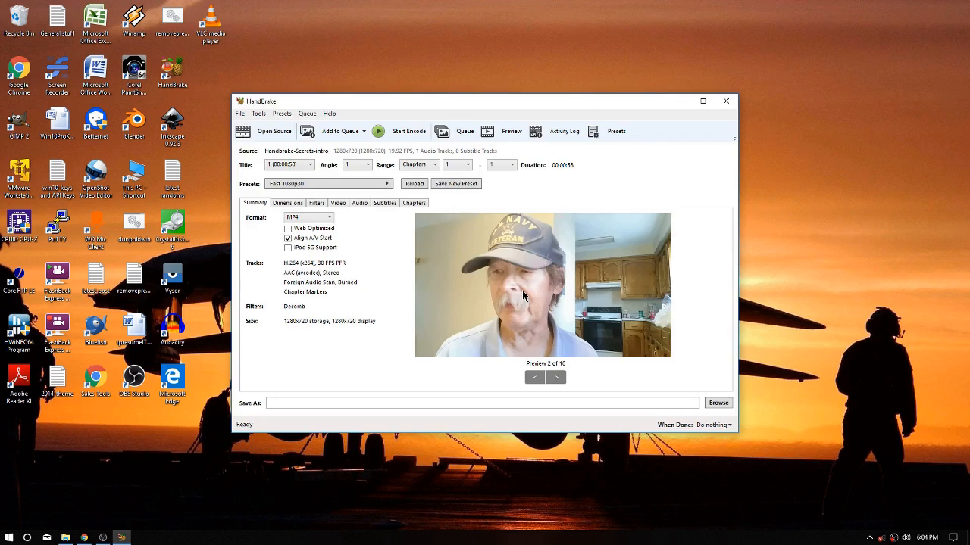
mouse_move(383, 219)
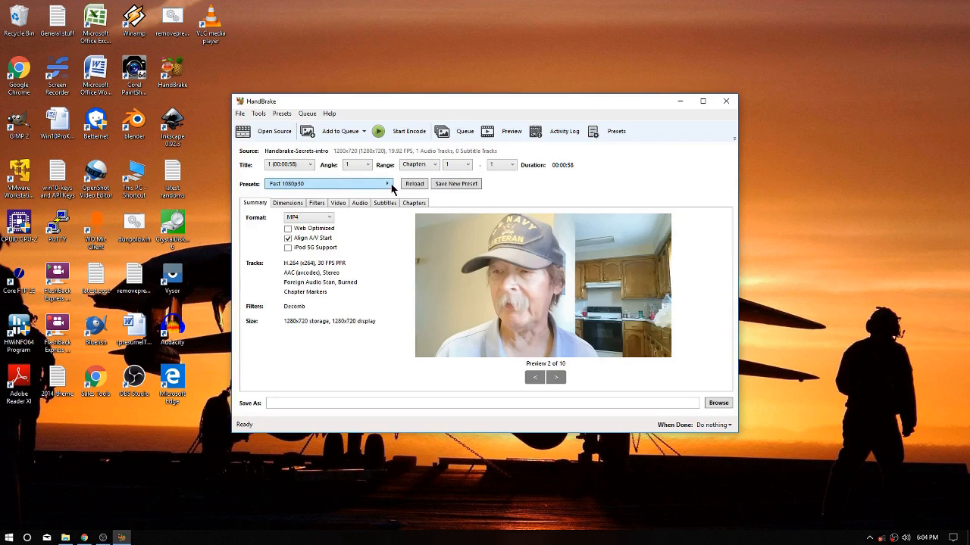
Apply the General > Very Fast 720p30 preset
click(388, 183)
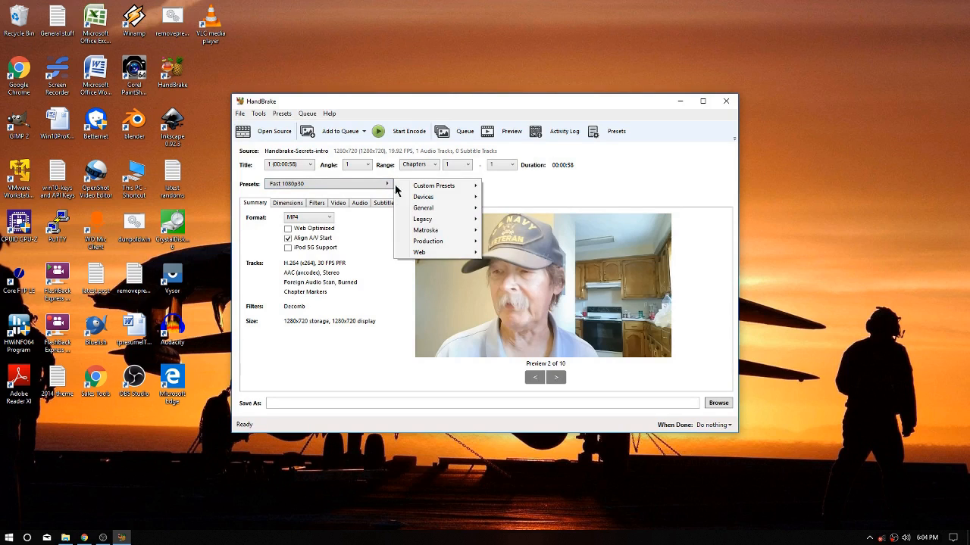
click(422, 208)
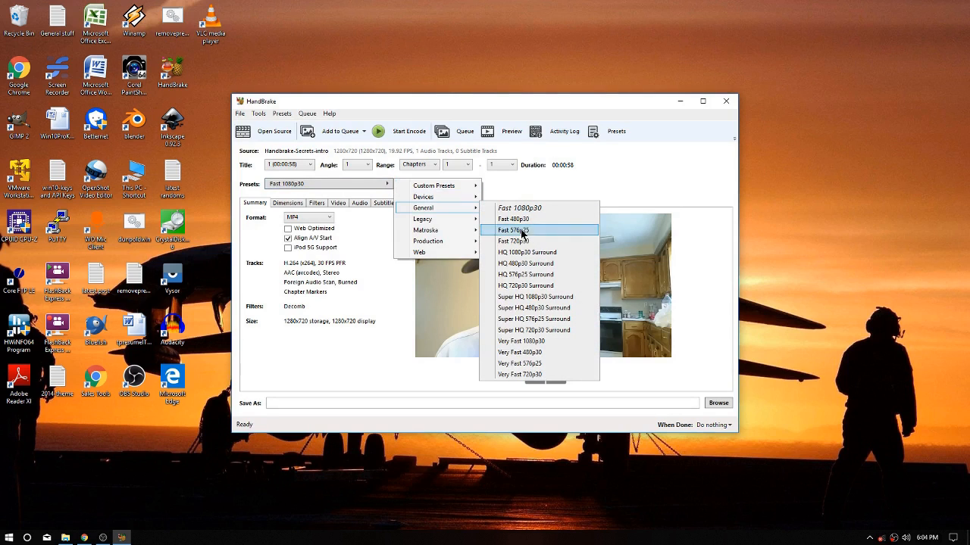
mouse_move(523, 352)
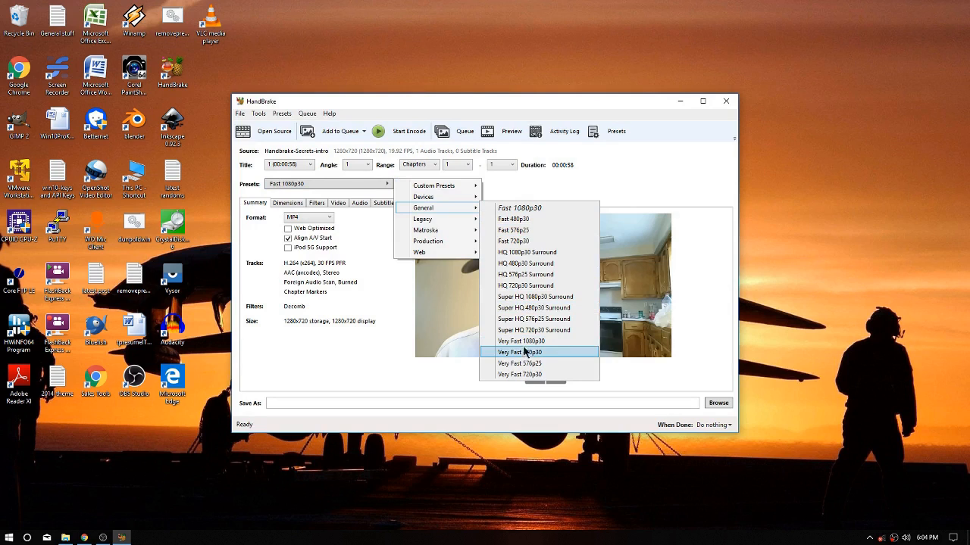
mouse_move(534, 356)
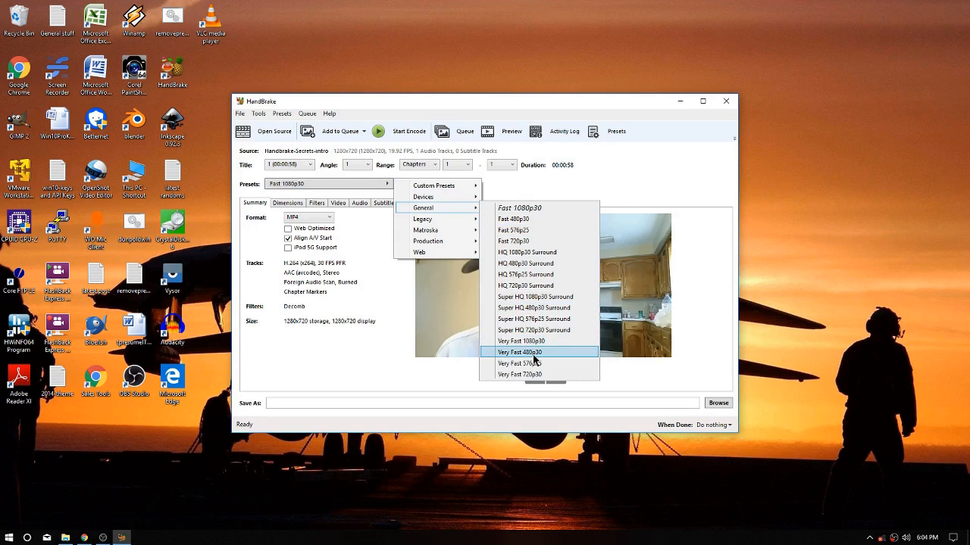
mouse_move(534, 374)
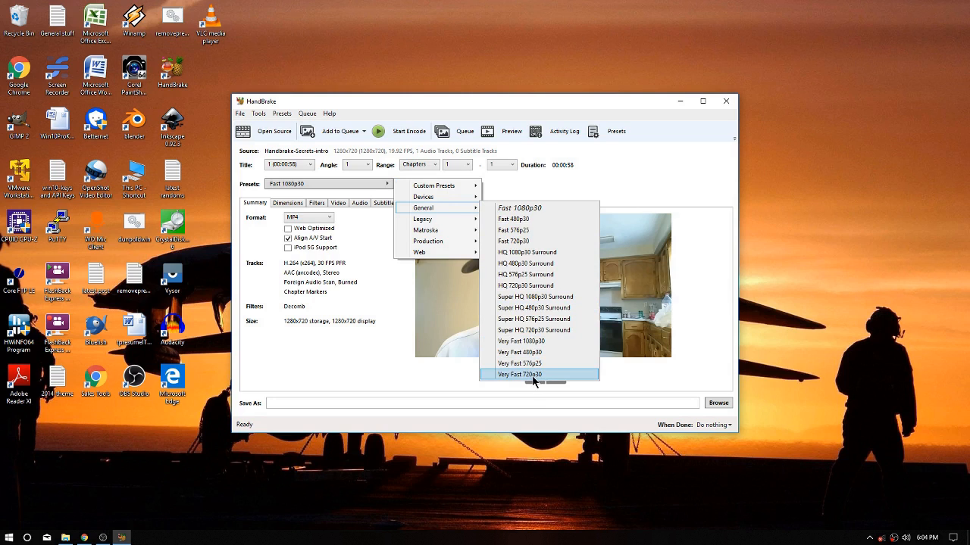
click(519, 375)
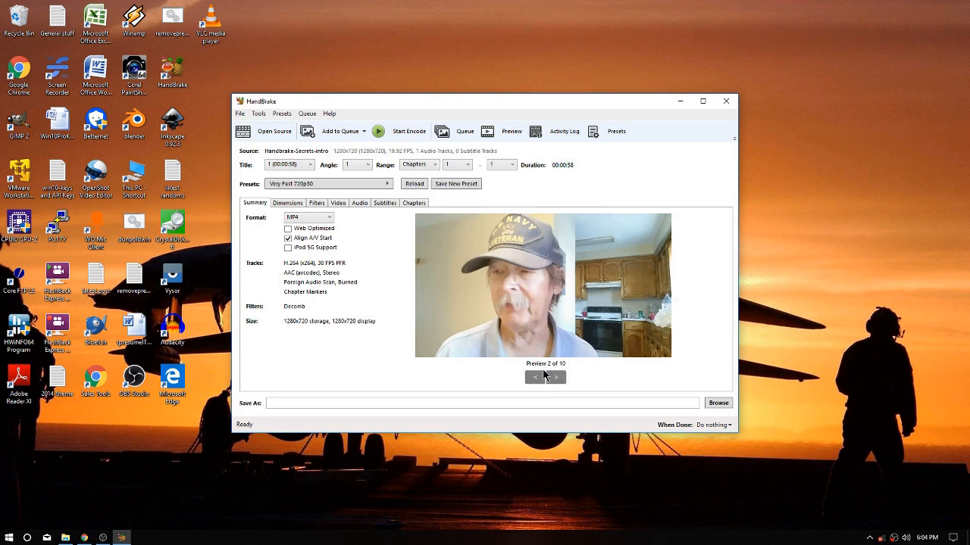
mouse_move(542, 373)
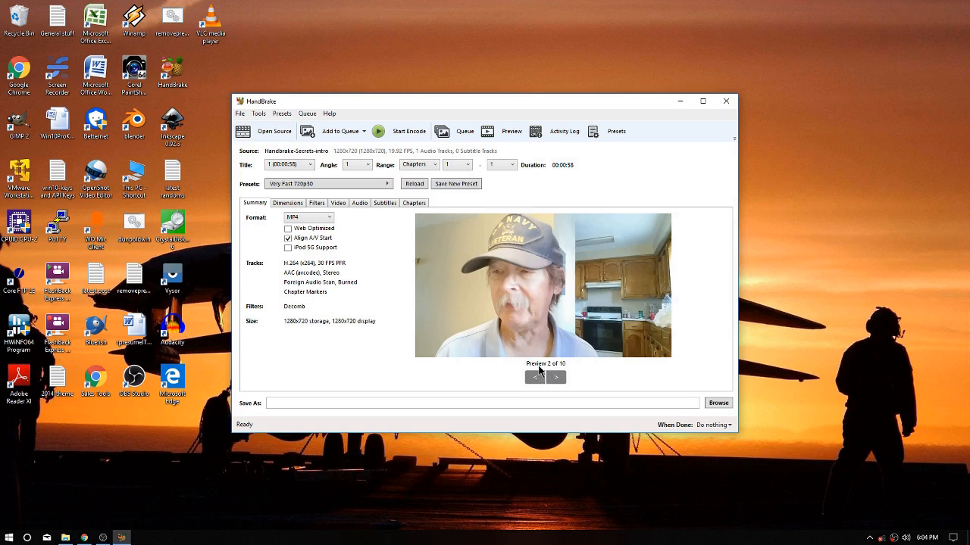
mouse_move(536, 369)
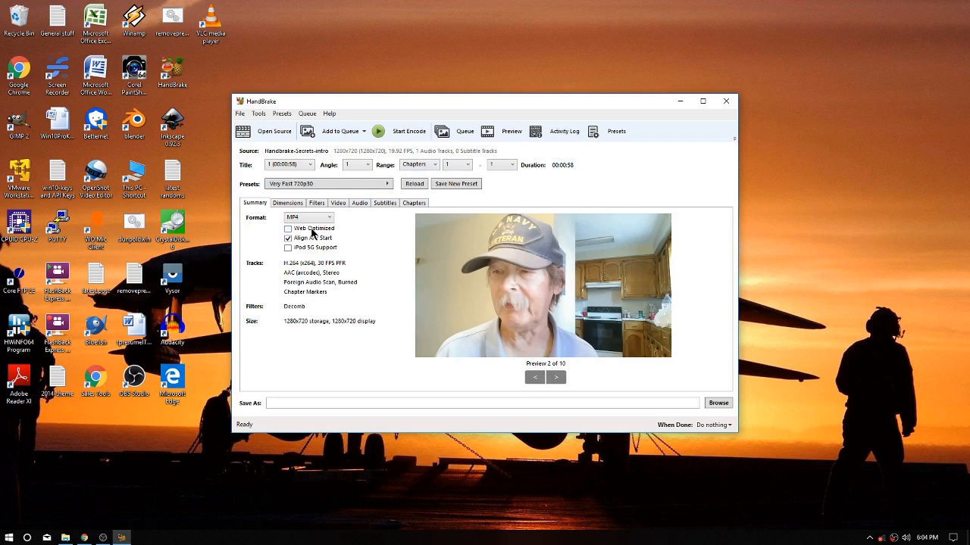
Enable Web Optimized and set the audio bitrate to 128
click(288, 228)
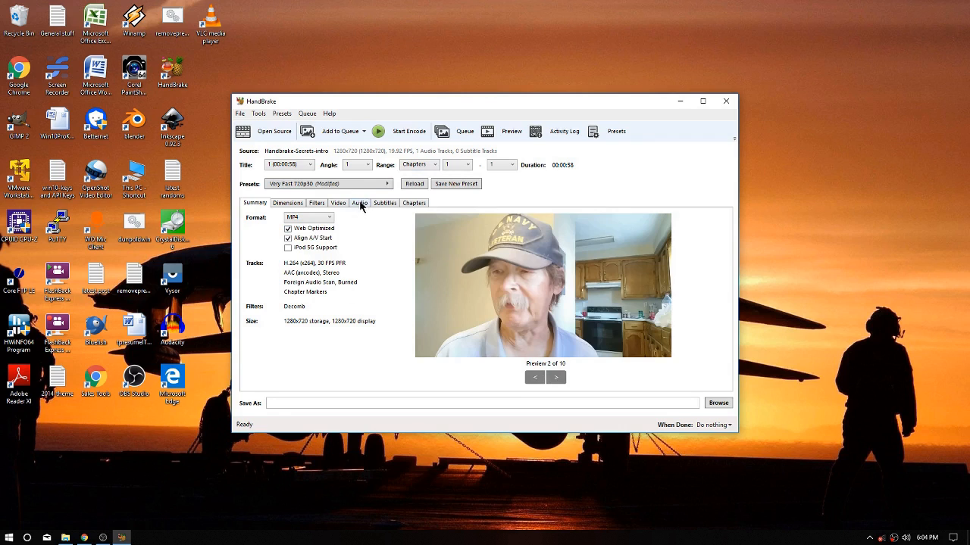
click(359, 203)
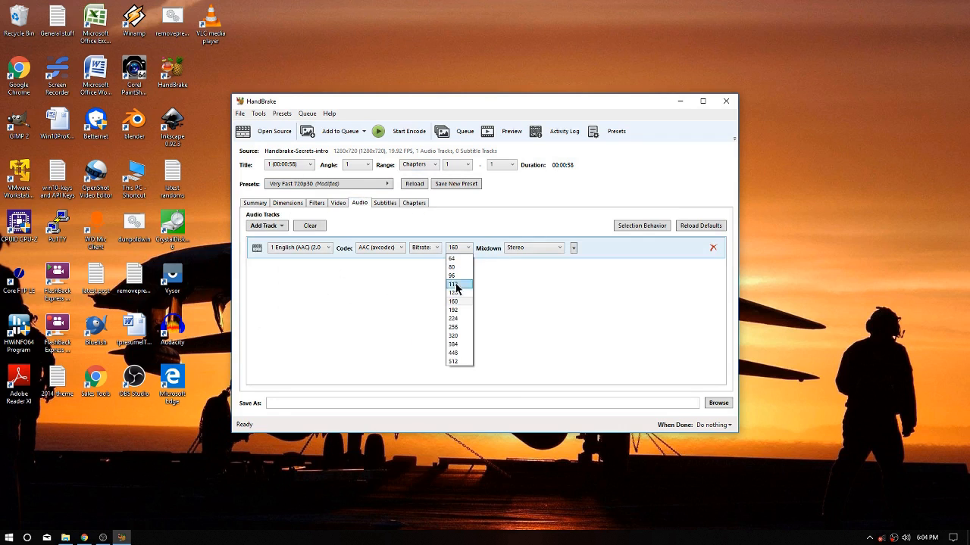
click(454, 283)
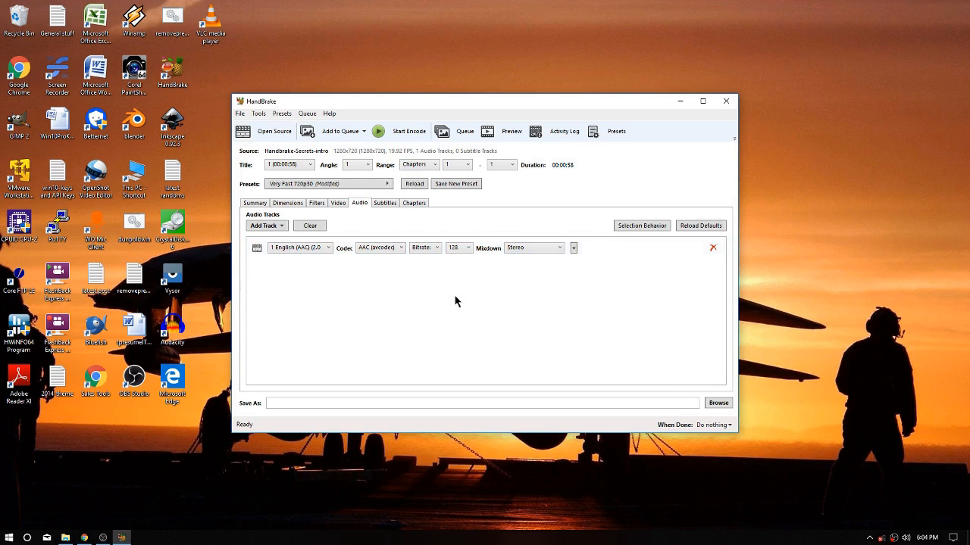
mouse_move(338, 197)
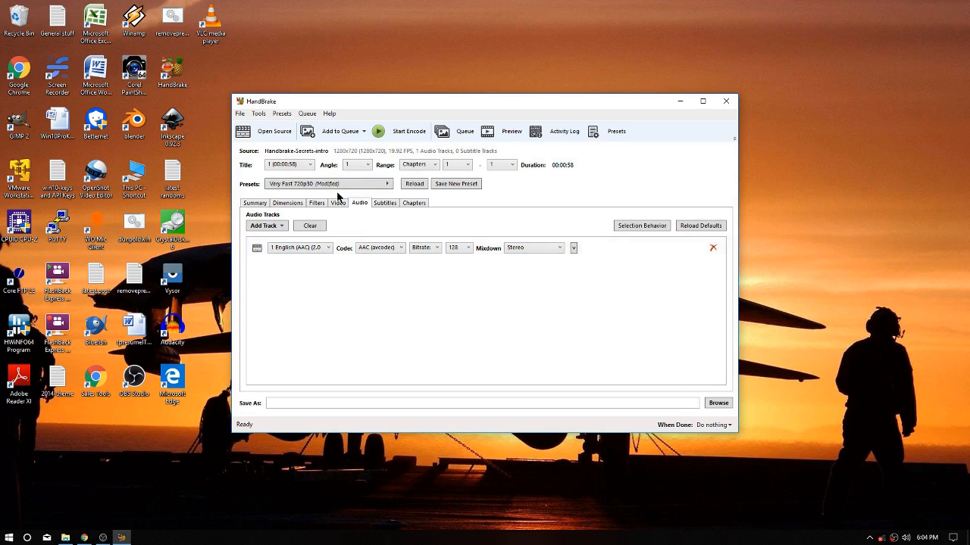
Set the video framerate to 25 FPS
click(338, 202)
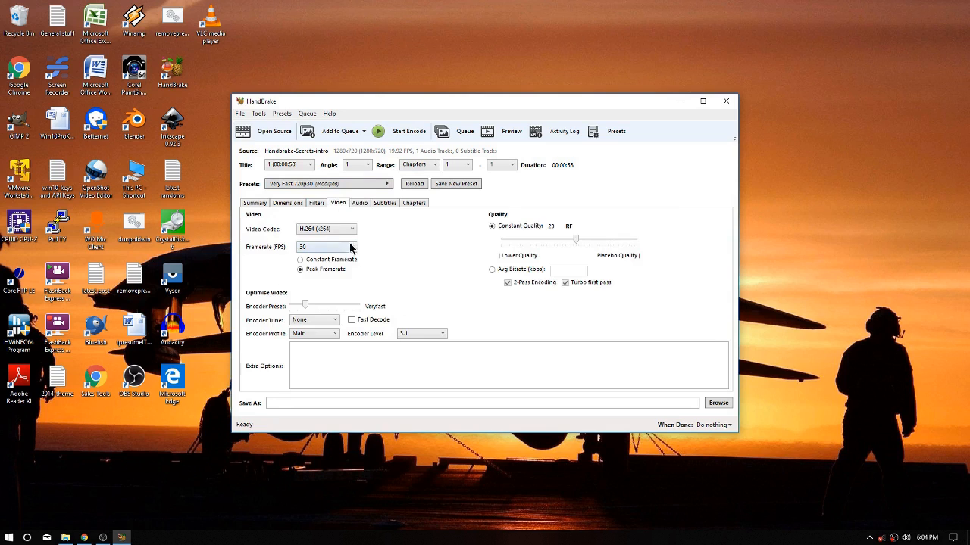
click(351, 247)
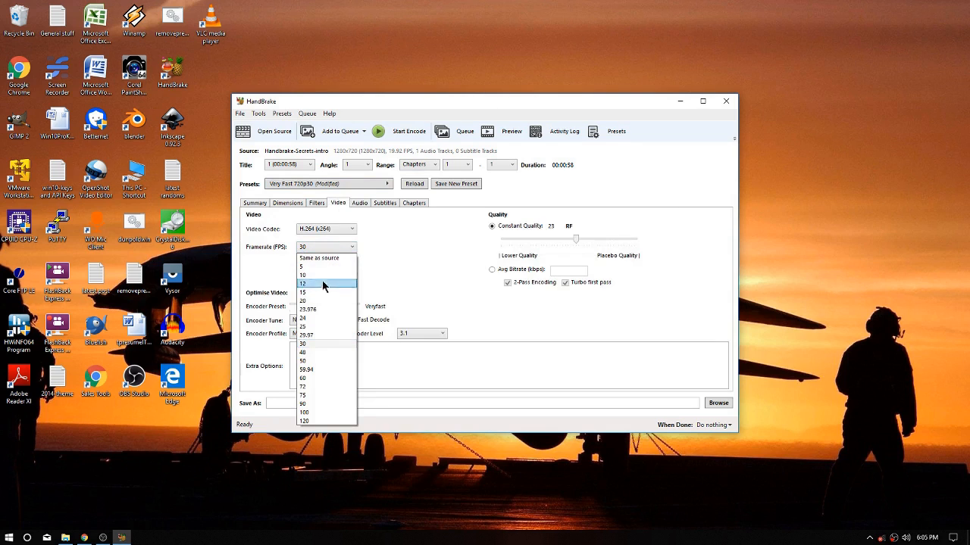
click(302, 327)
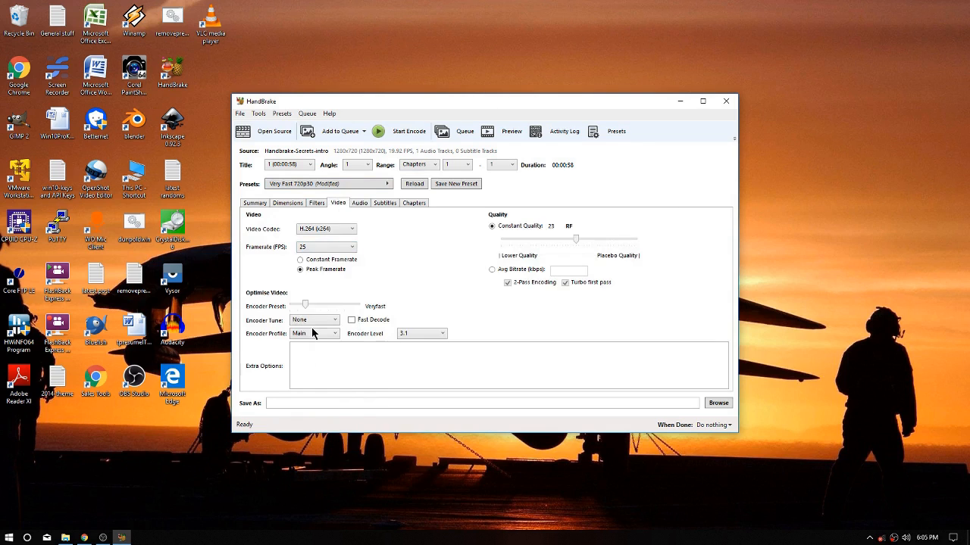
mouse_move(419, 314)
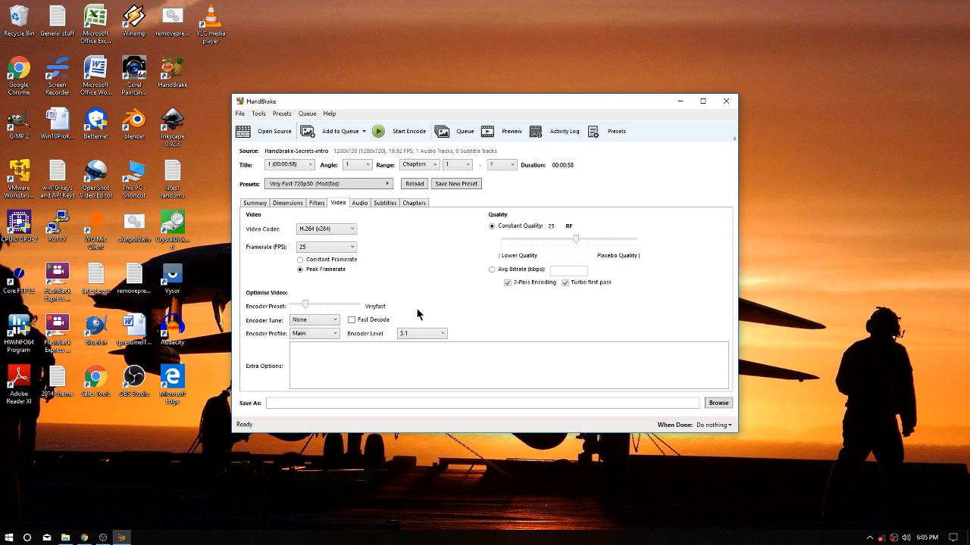
mouse_move(544, 243)
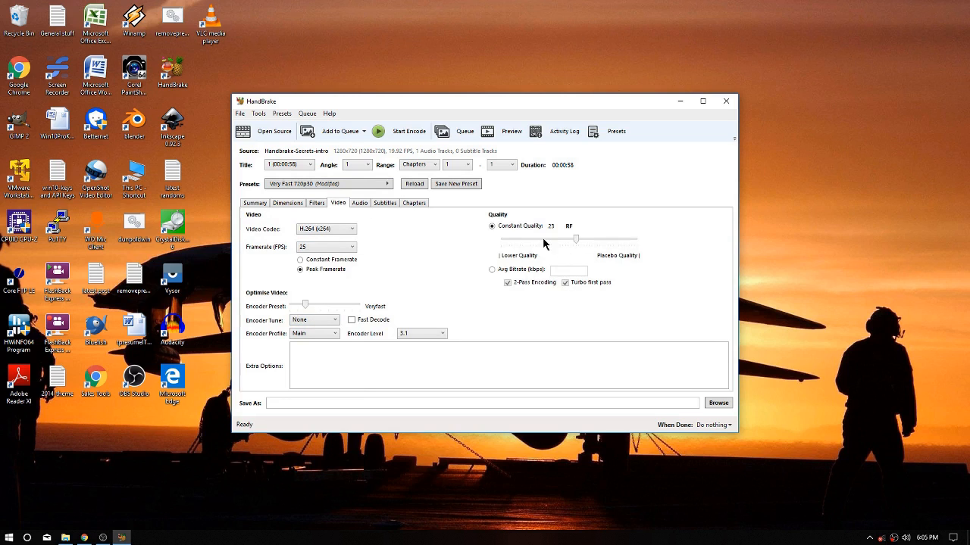
mouse_move(554, 237)
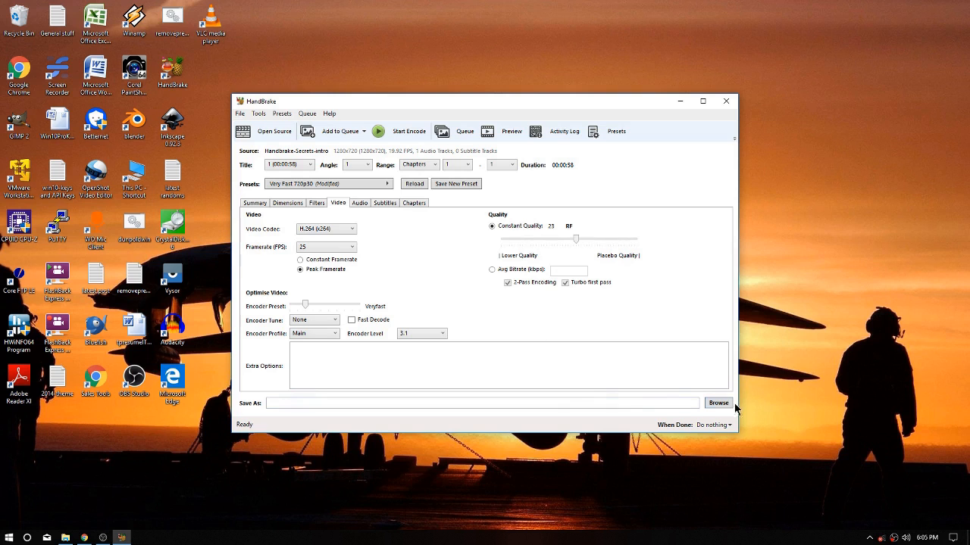
Save the output as Handbrake-Secrets-intro-264.mp4 in the Handbrake Secret folder
click(717, 402)
text(Handbrake-Secrets-intro-)
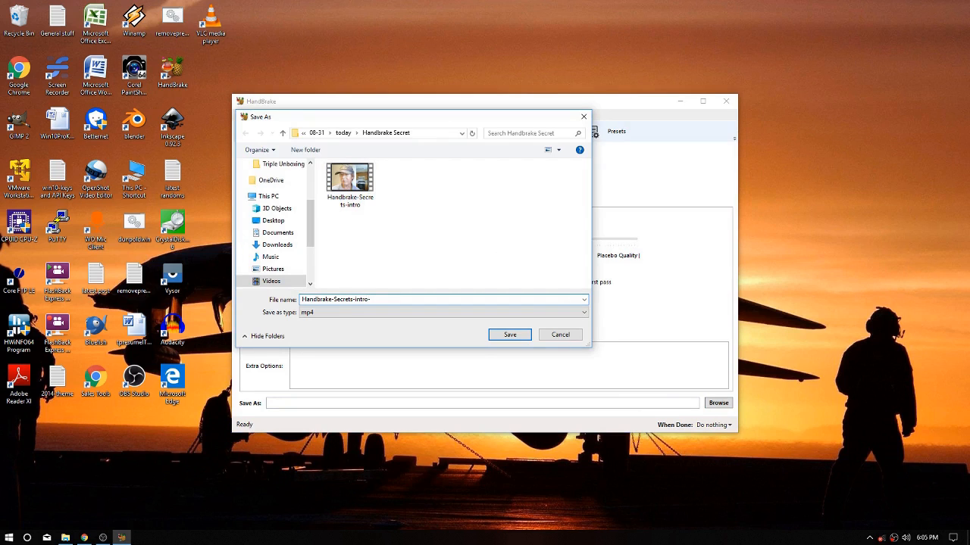
text(264)
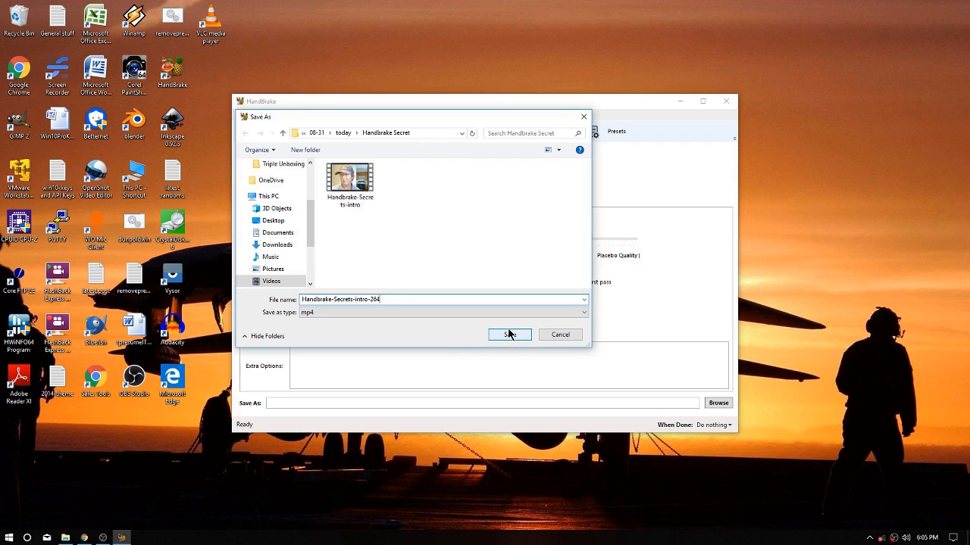
mouse_move(508, 341)
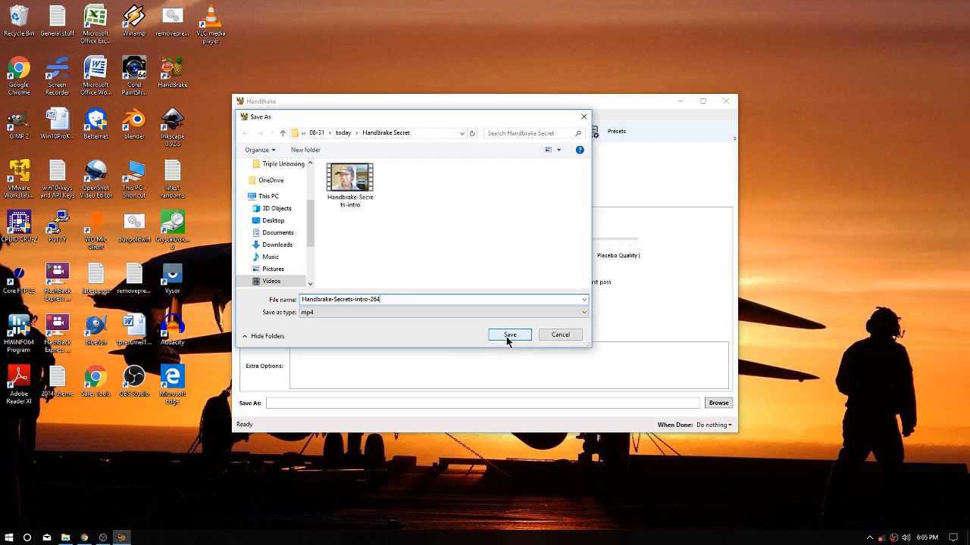
mouse_move(509, 337)
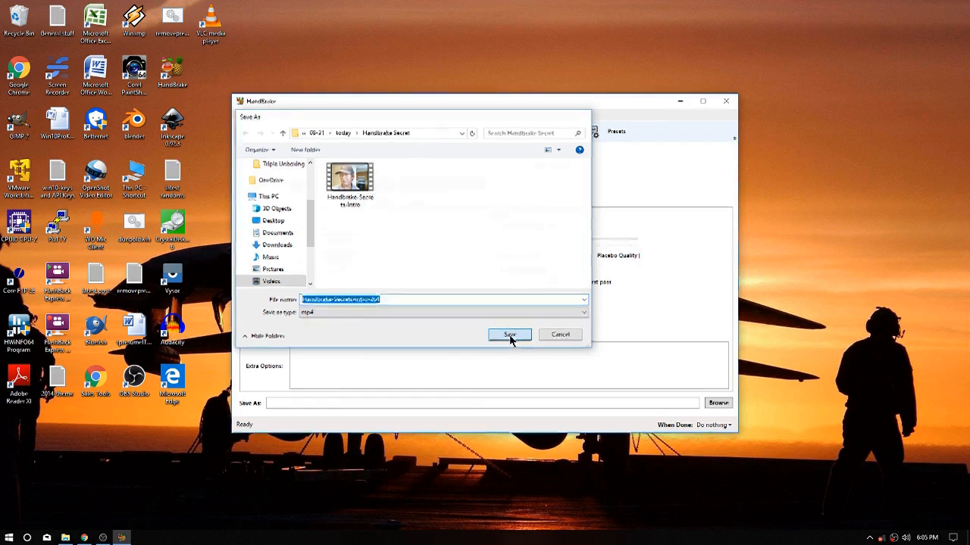
click(509, 335)
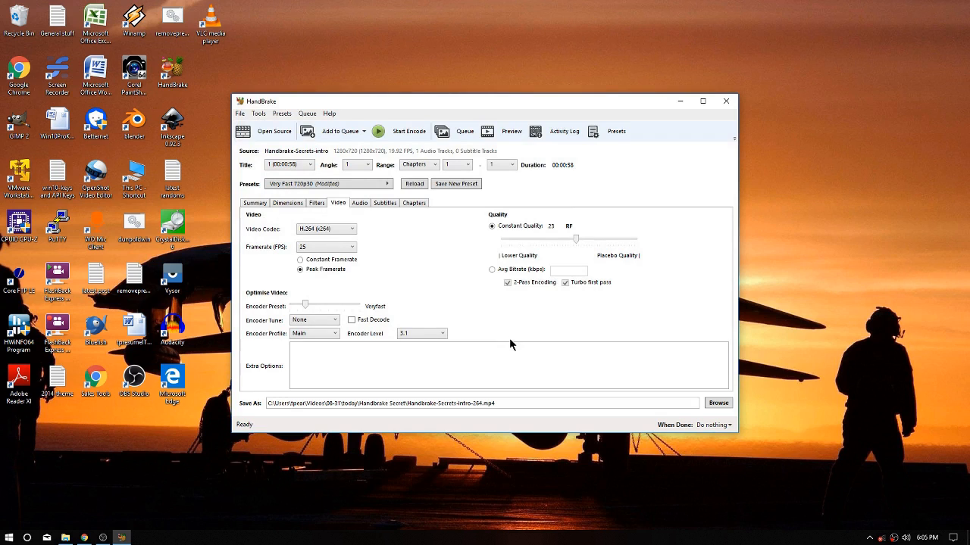
mouse_move(378, 131)
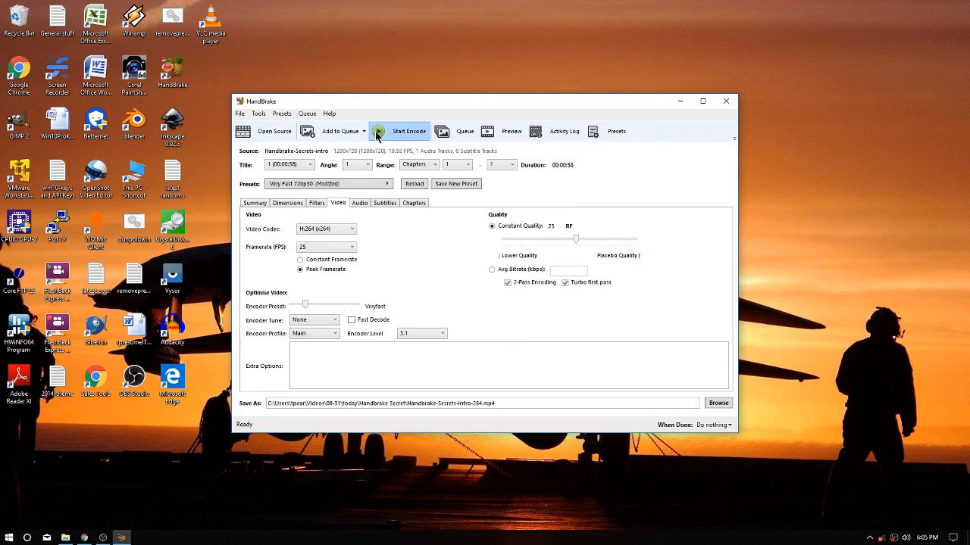
Start encoding the intro video and wait for the queue to finish
click(399, 131)
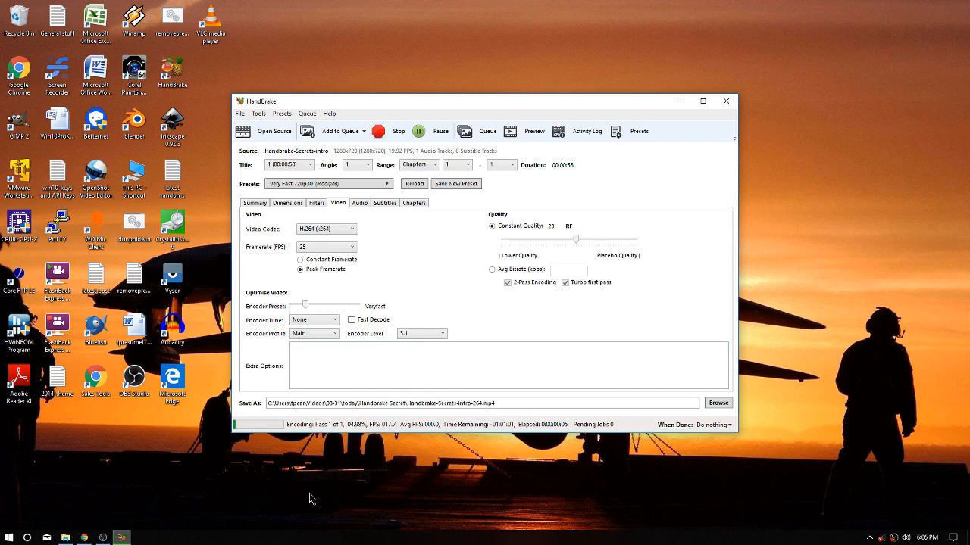
mouse_move(357, 434)
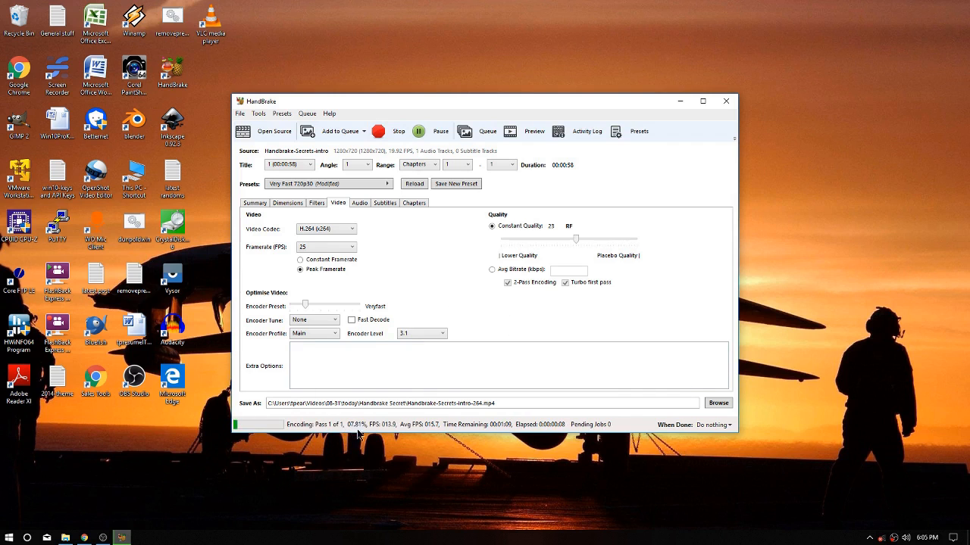
mouse_move(437, 436)
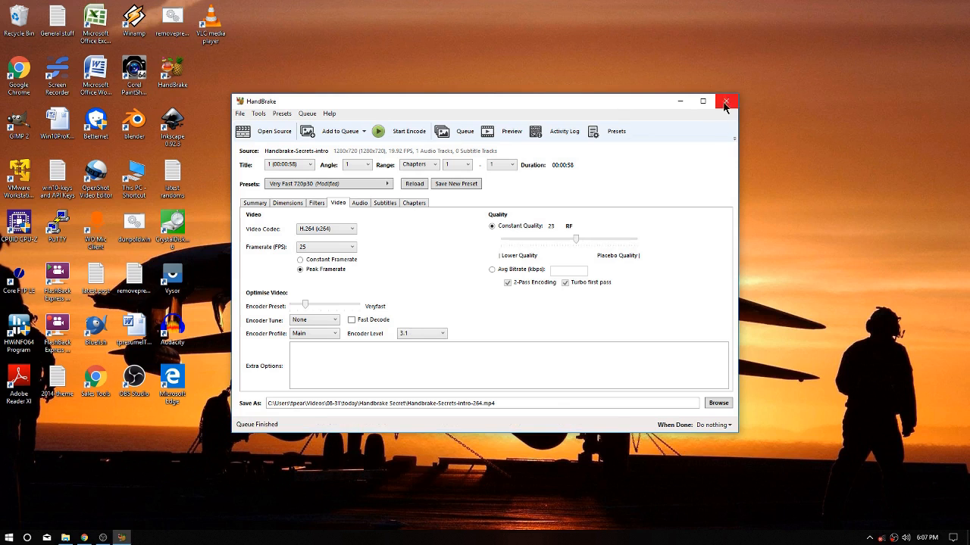
Close HandBrake and check the -264 file's 8.46 MB size in File Explorer
click(725, 101)
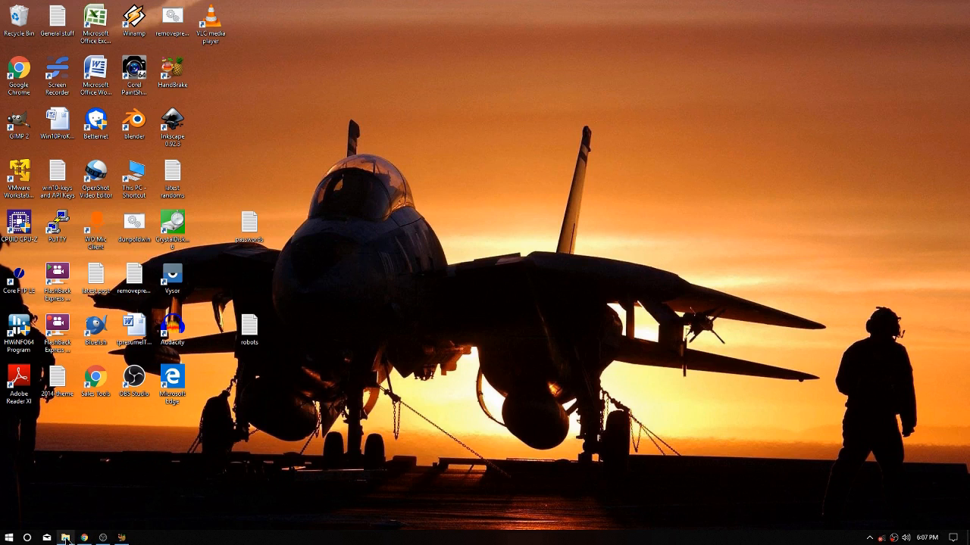
click(65, 537)
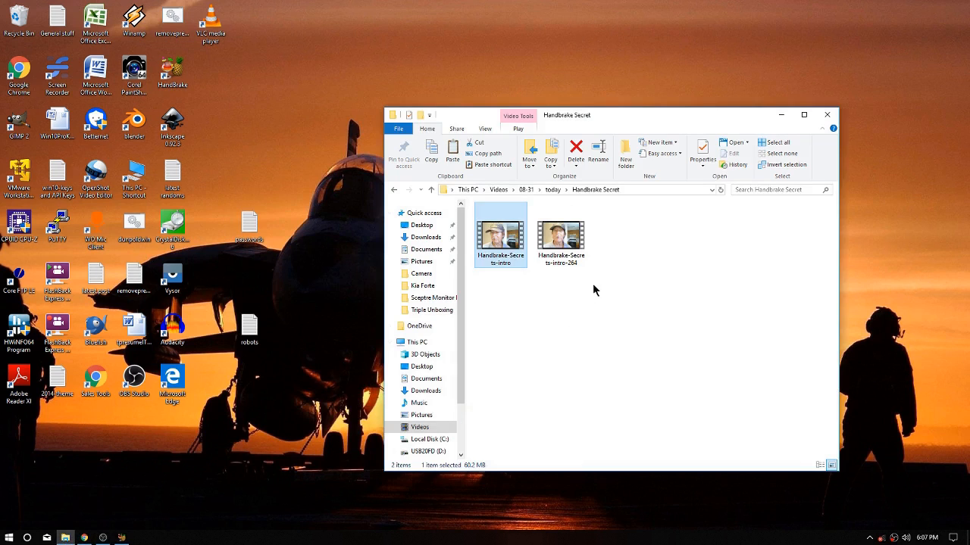
mouse_move(582, 303)
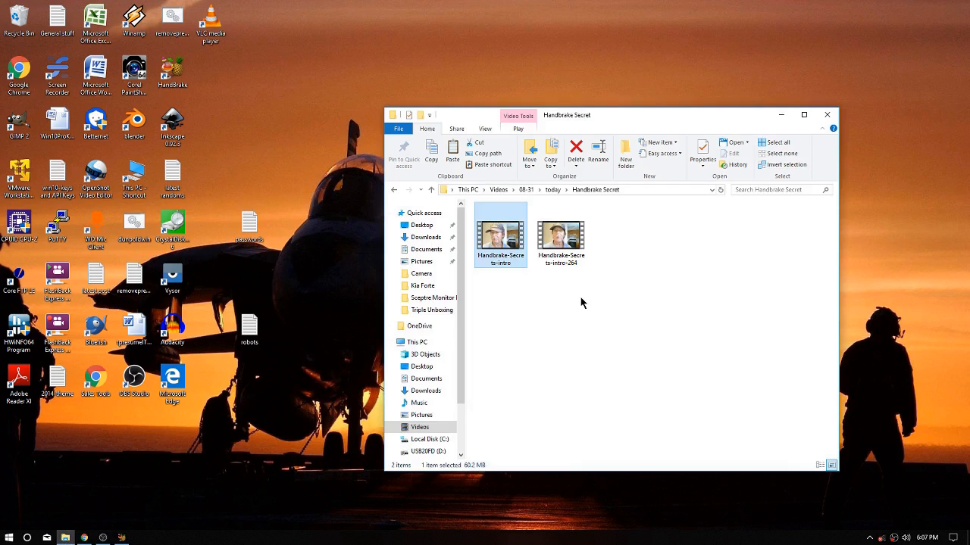
mouse_move(605, 256)
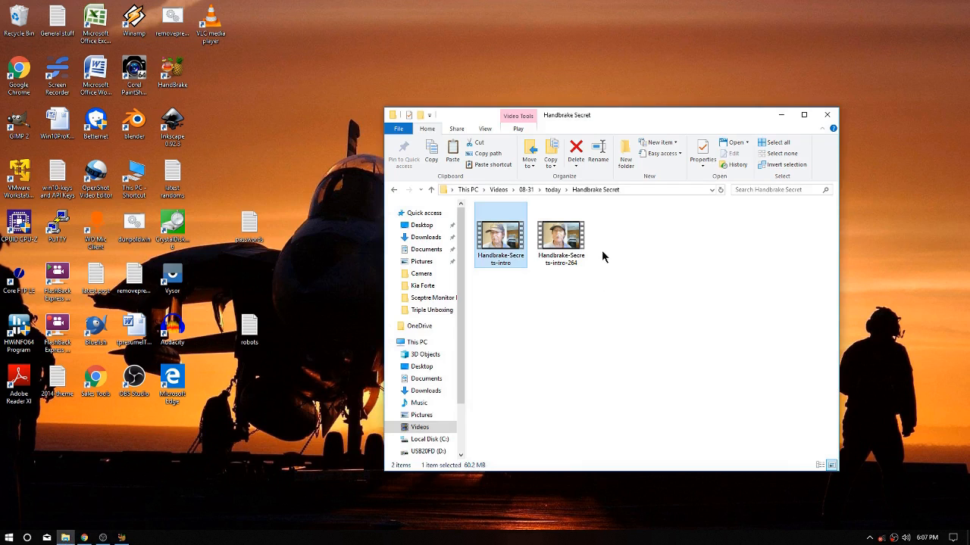
click(560, 235)
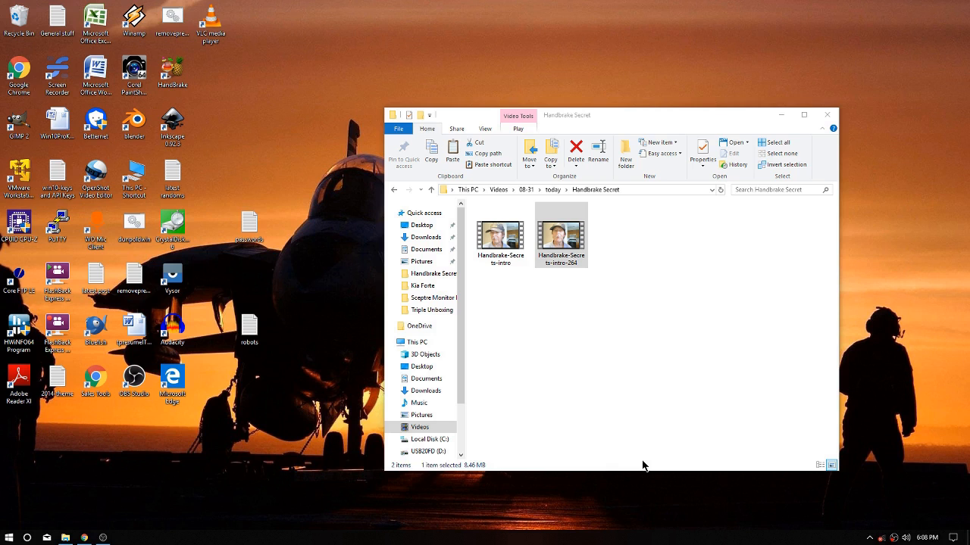
mouse_move(646, 462)
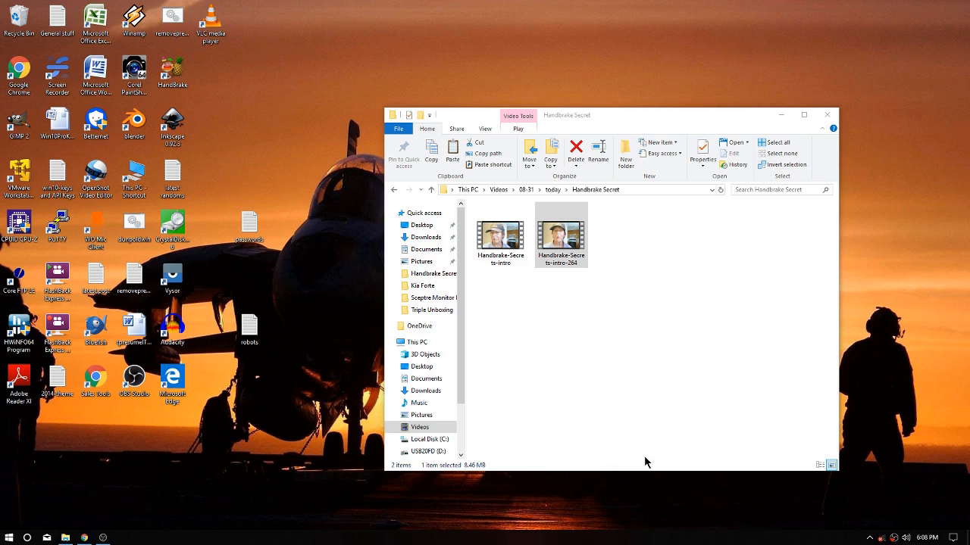
mouse_move(649, 454)
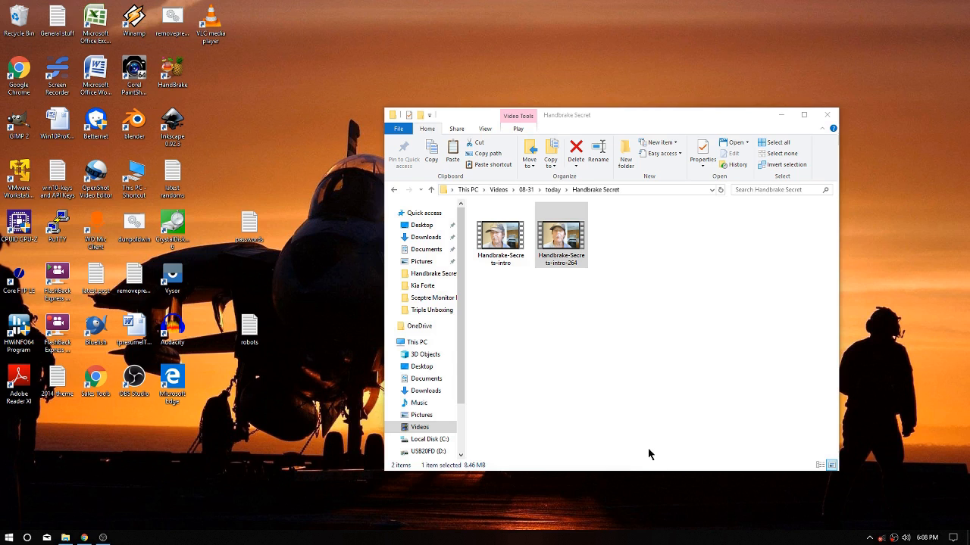
mouse_move(646, 444)
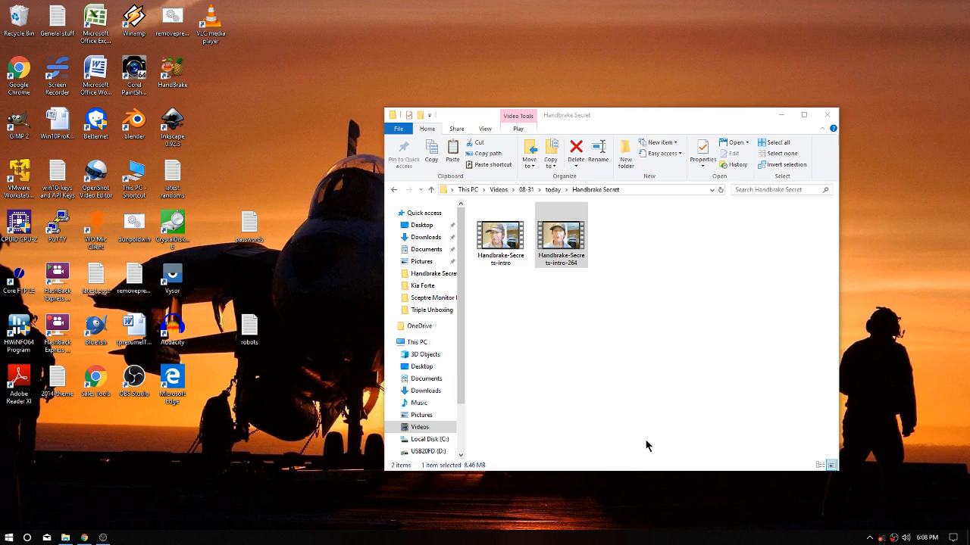
mouse_move(650, 413)
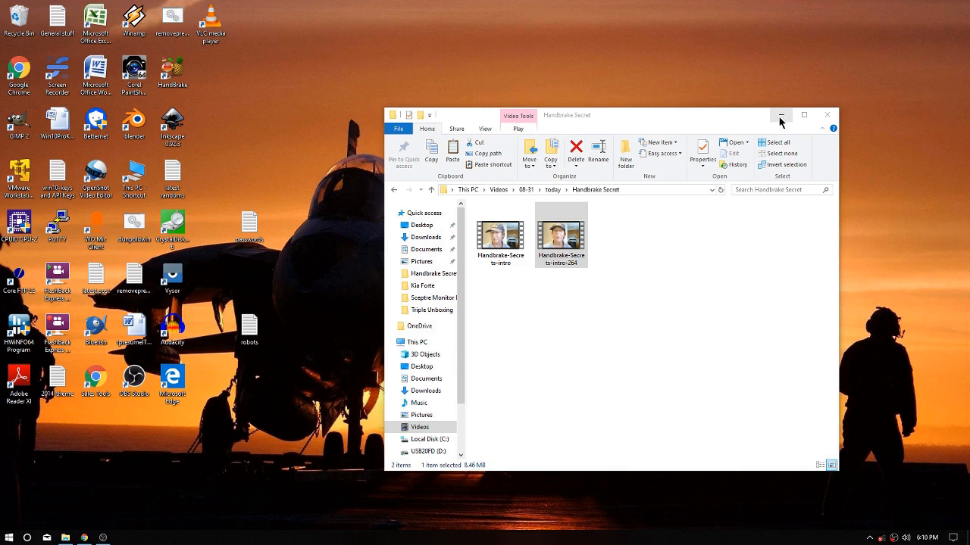
mouse_move(781, 115)
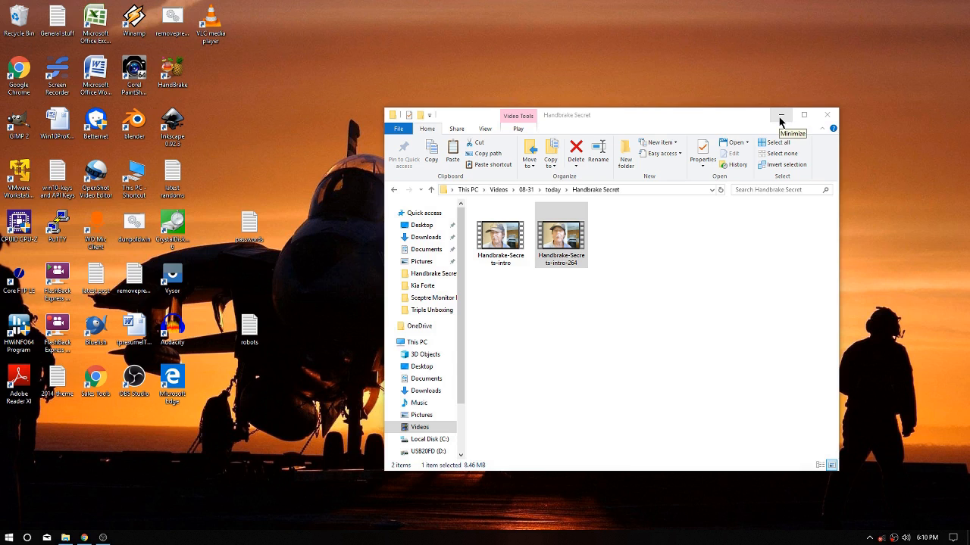
Minimize File Explorer to reveal the OpenShot project
click(780, 114)
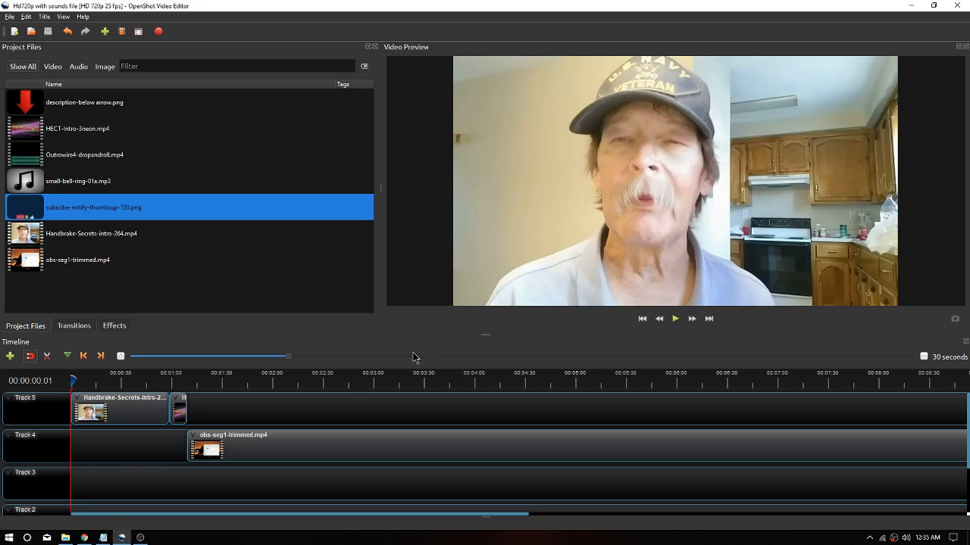